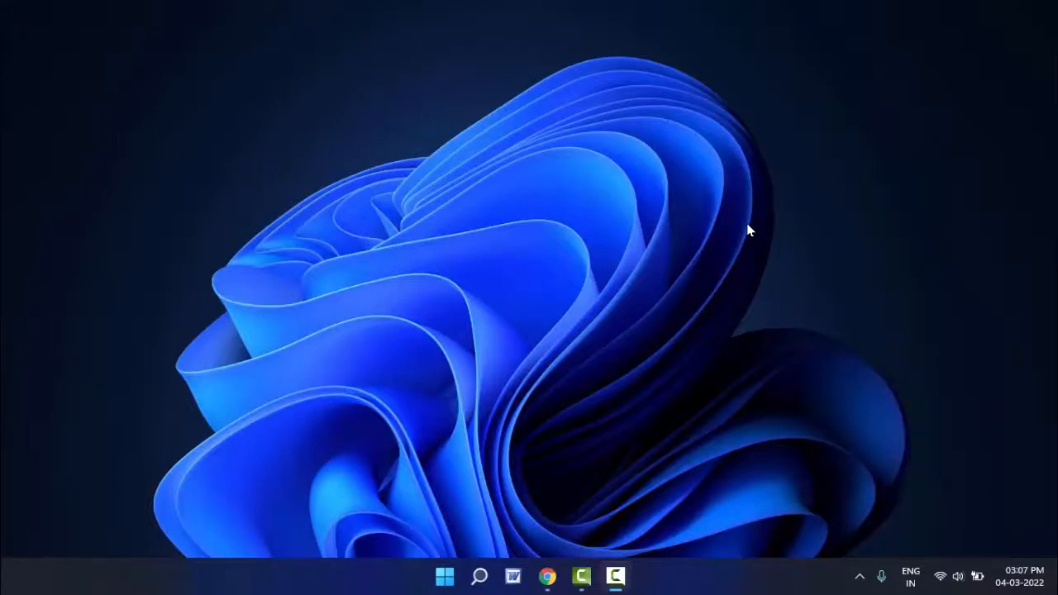
# Open the Start menu from the taskbar Start button
pyautogui.click(445, 576)
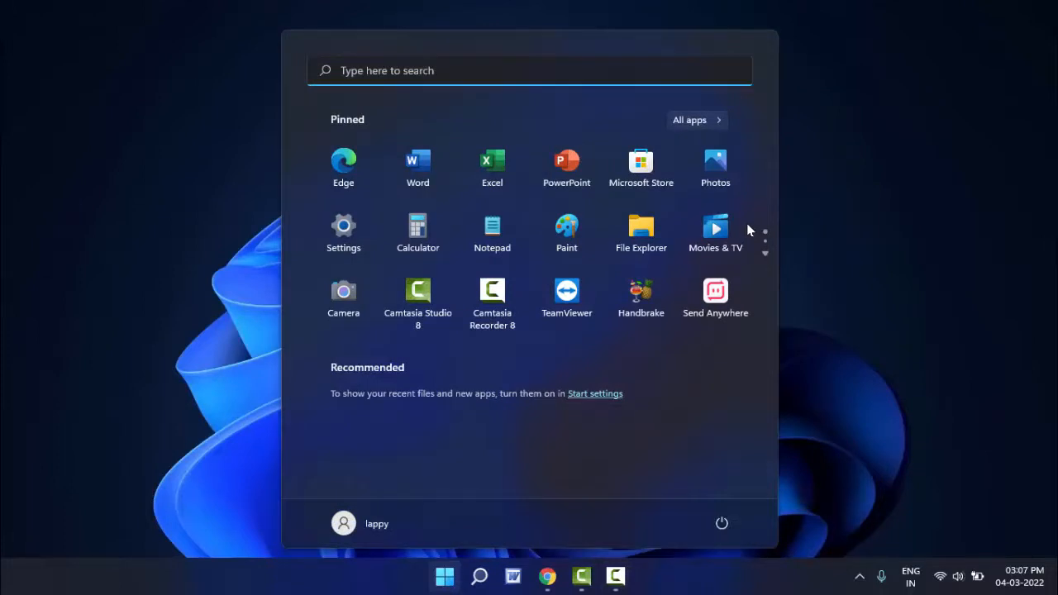
pyautogui.moveTo(640, 166)
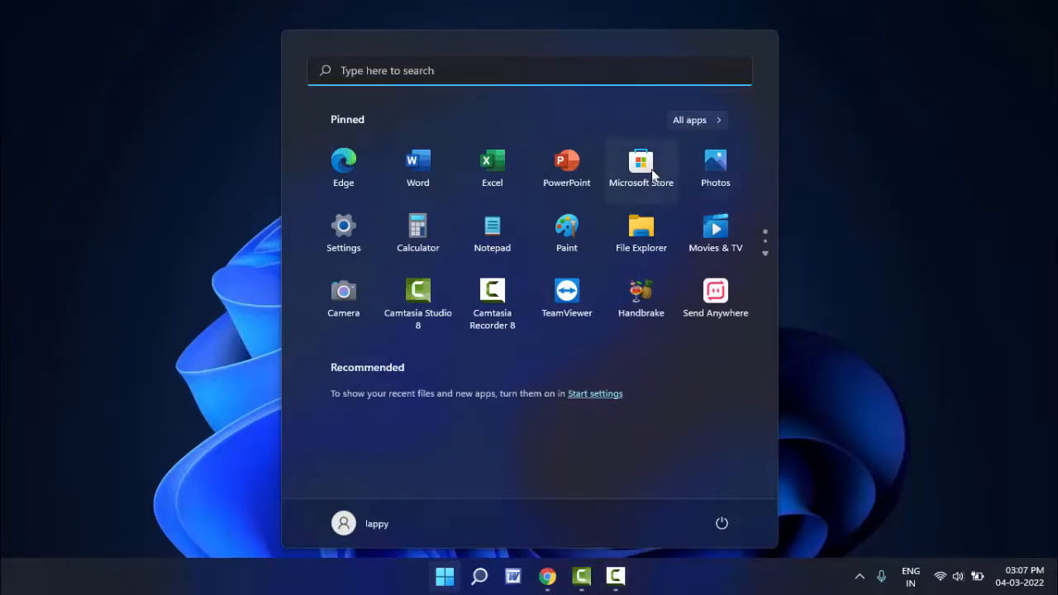
pyautogui.moveTo(841, 174)
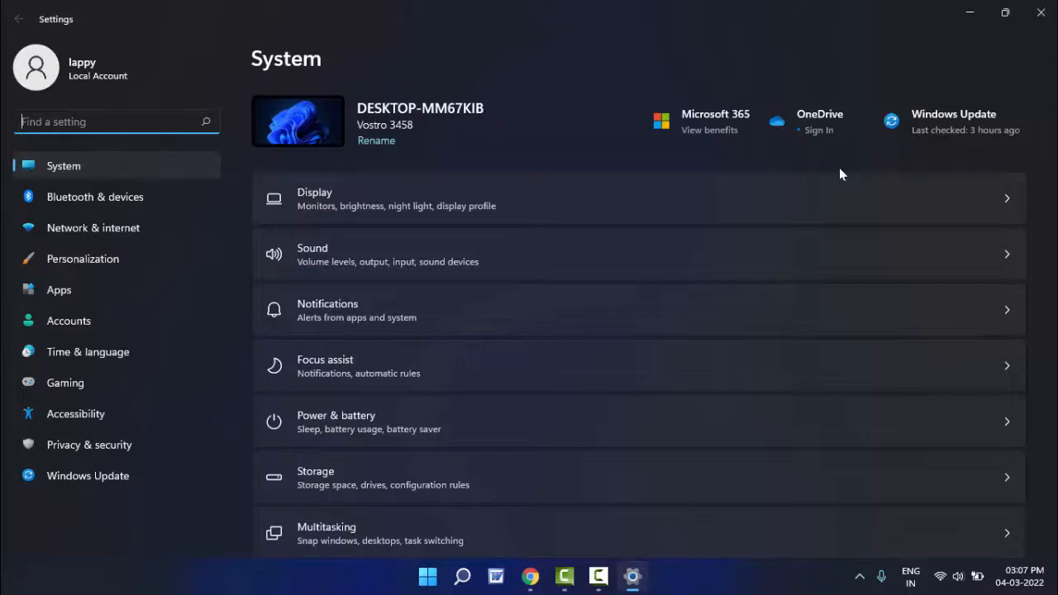
pyautogui.moveTo(170, 294)
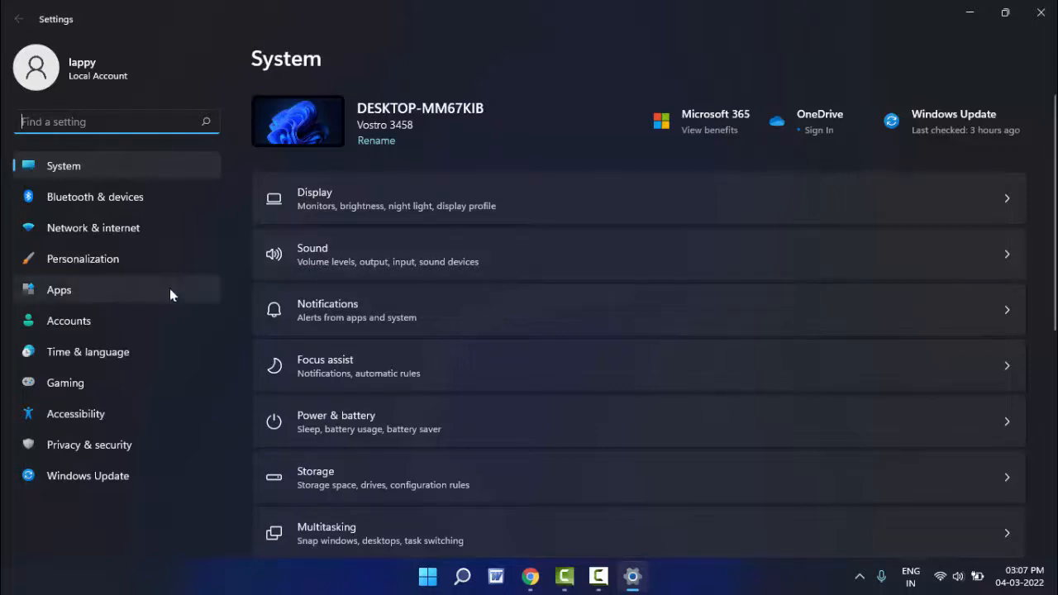
pyautogui.moveTo(137, 299)
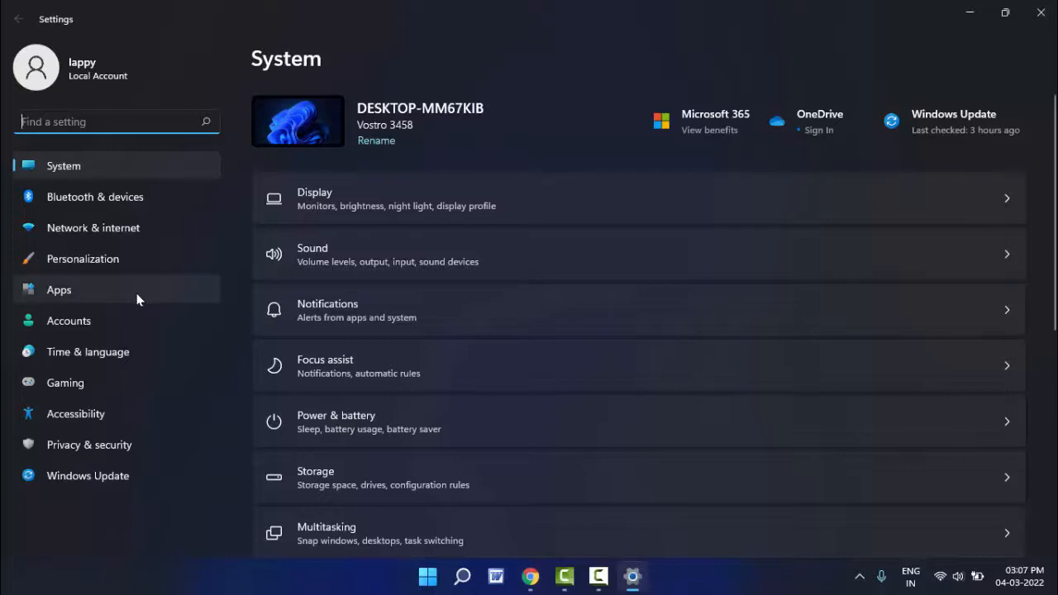
# Choose the Apps category in the Settings sidebar
pyautogui.click(59, 289)
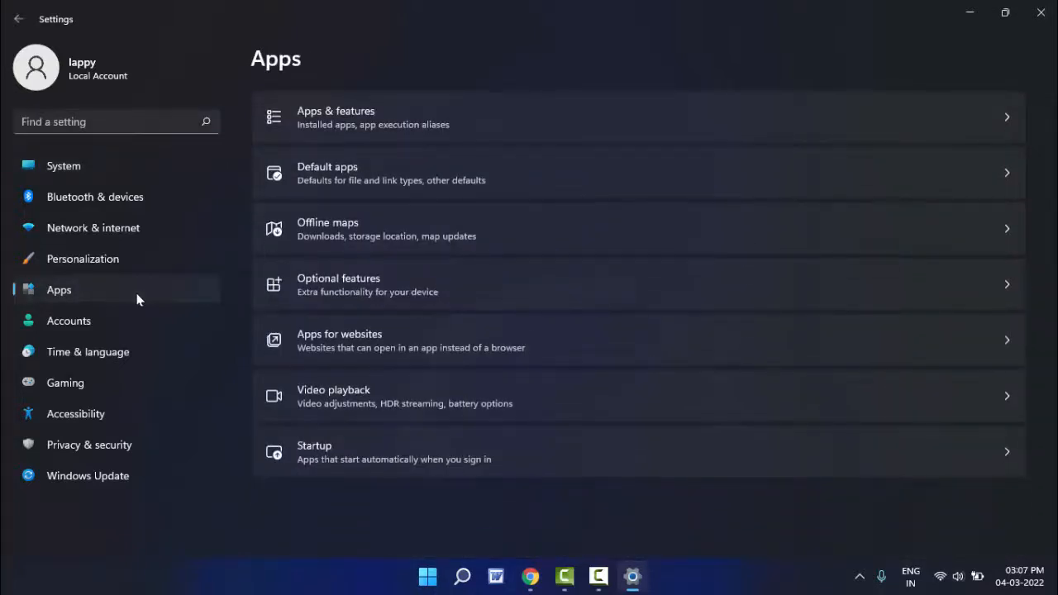
pyautogui.moveTo(426, 340)
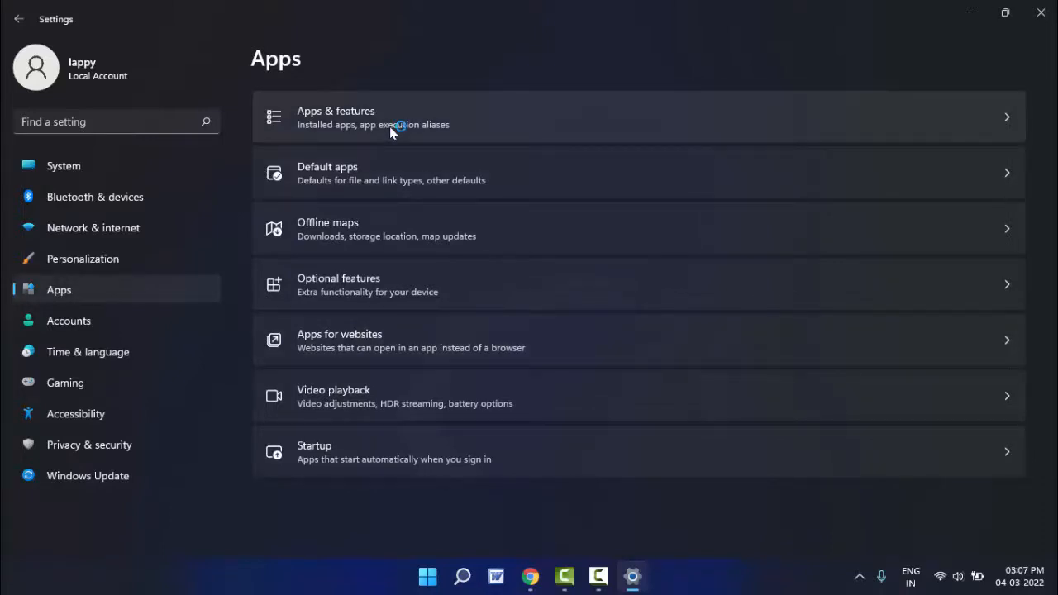
# Find Microsoft Store in Apps & features and open its Advanced options
pyautogui.click(393, 117)
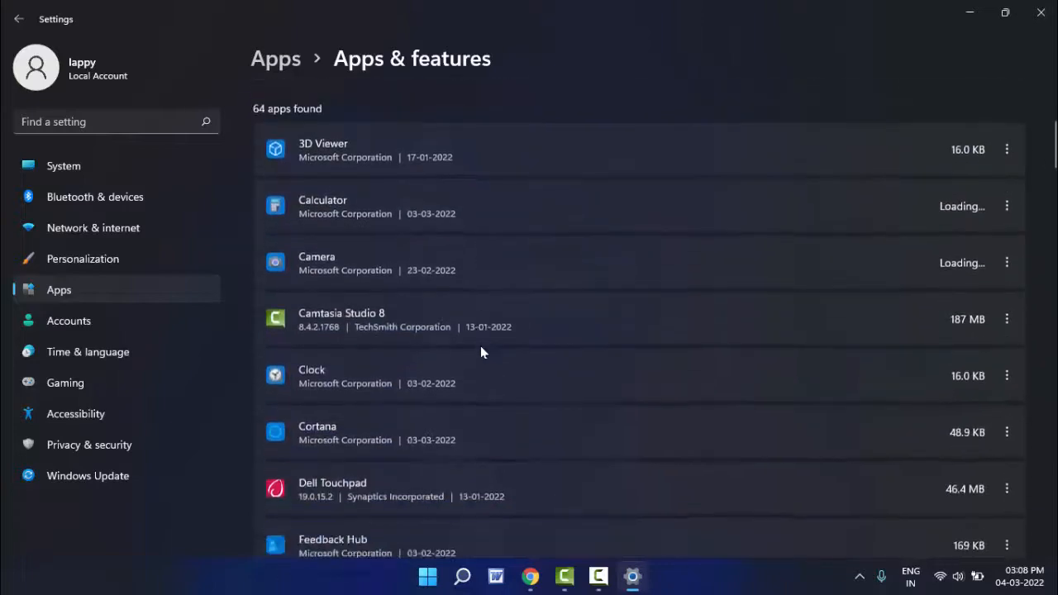
pyautogui.scroll(-3)
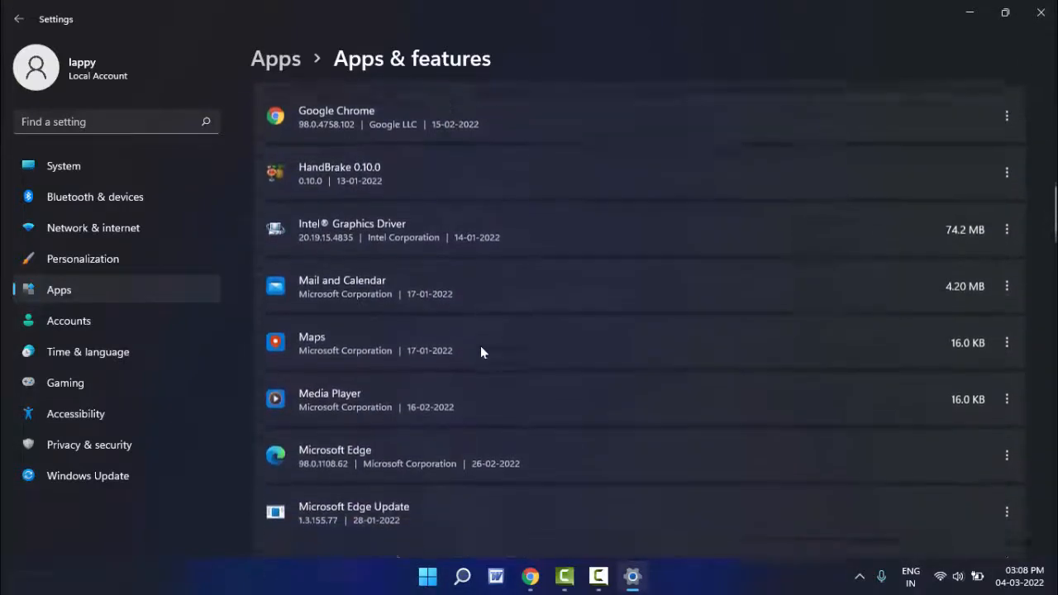
pyautogui.scroll(-3)
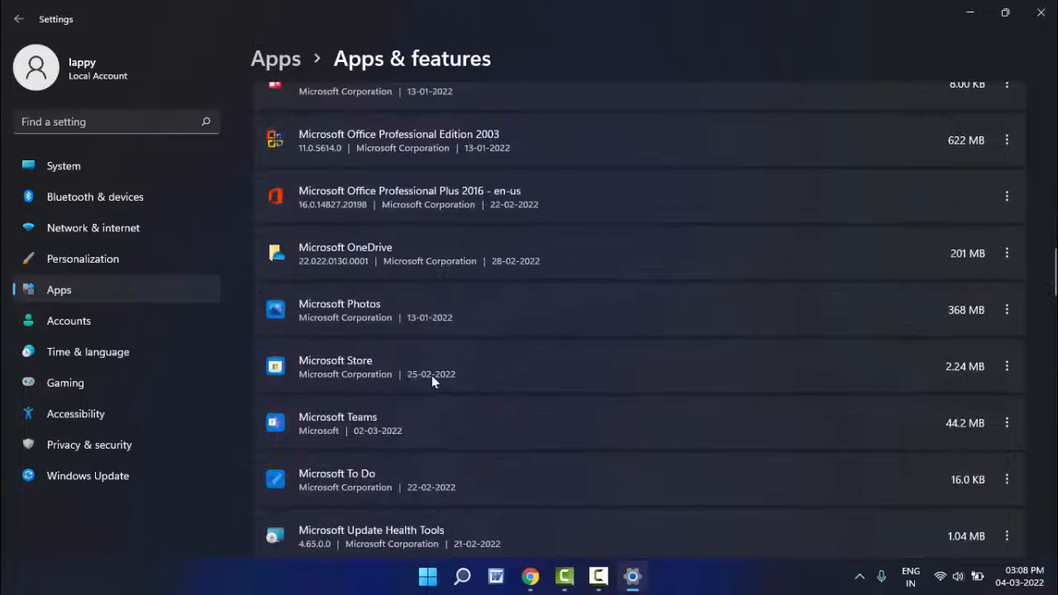
pyautogui.moveTo(1006, 366)
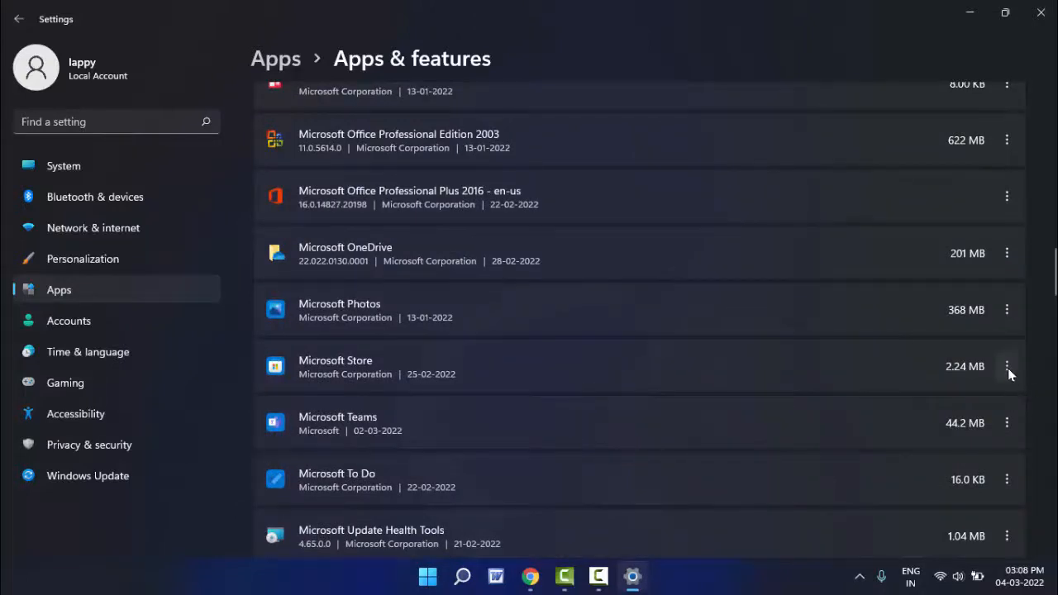
pyautogui.click(1006, 366)
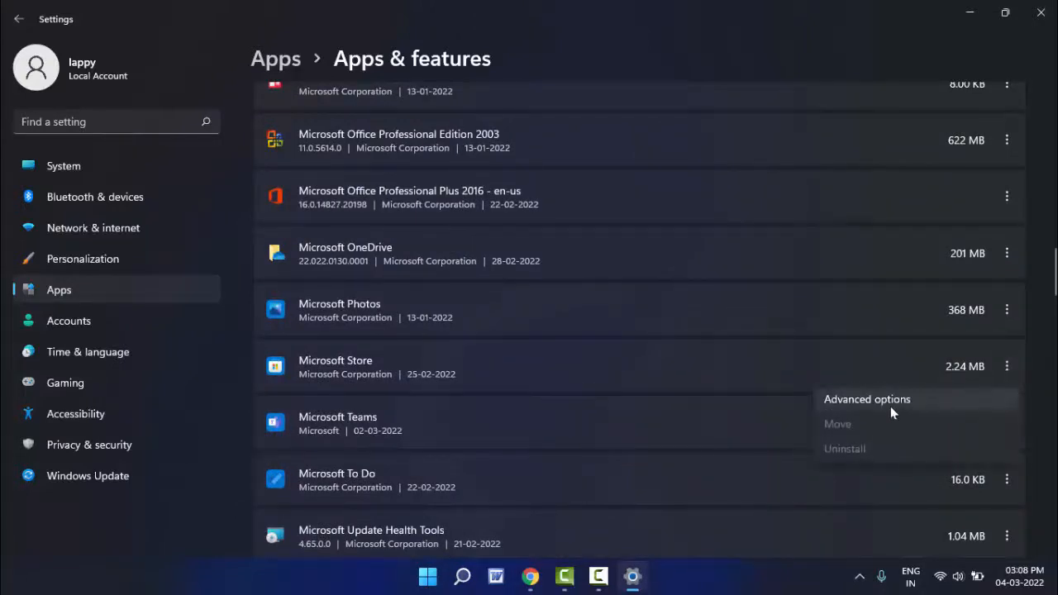
pyautogui.click(865, 398)
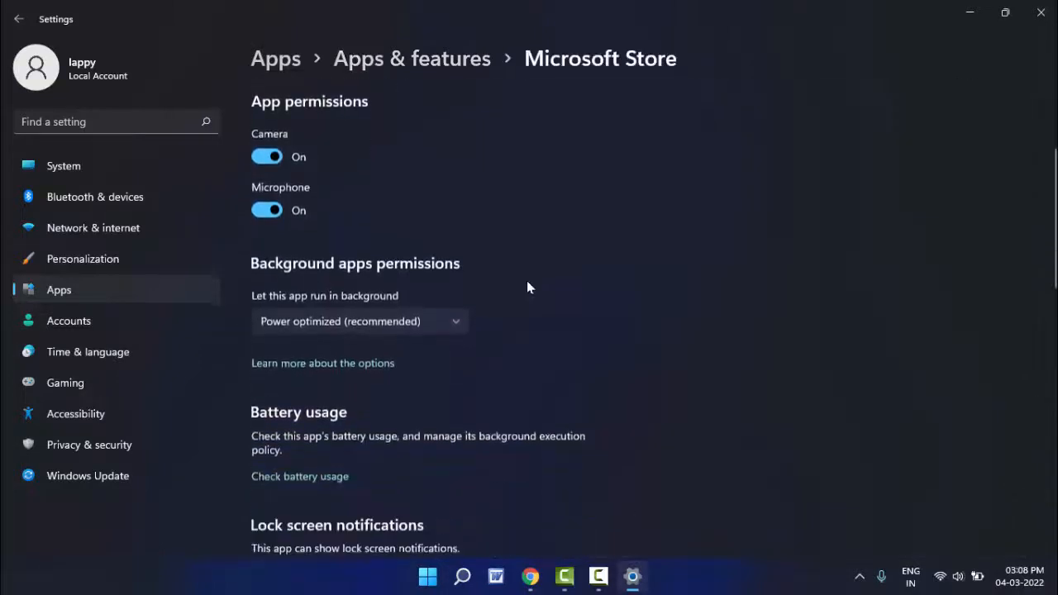
# Scroll to the Reset section and request a reset of Microsoft Store
pyautogui.scroll(-3)
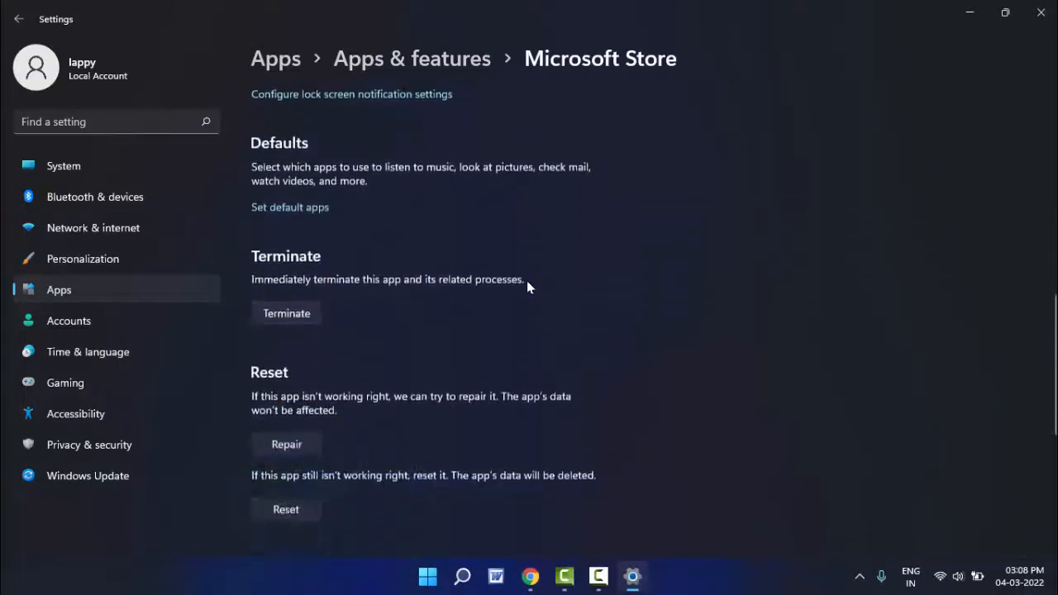
pyautogui.scroll(-3)
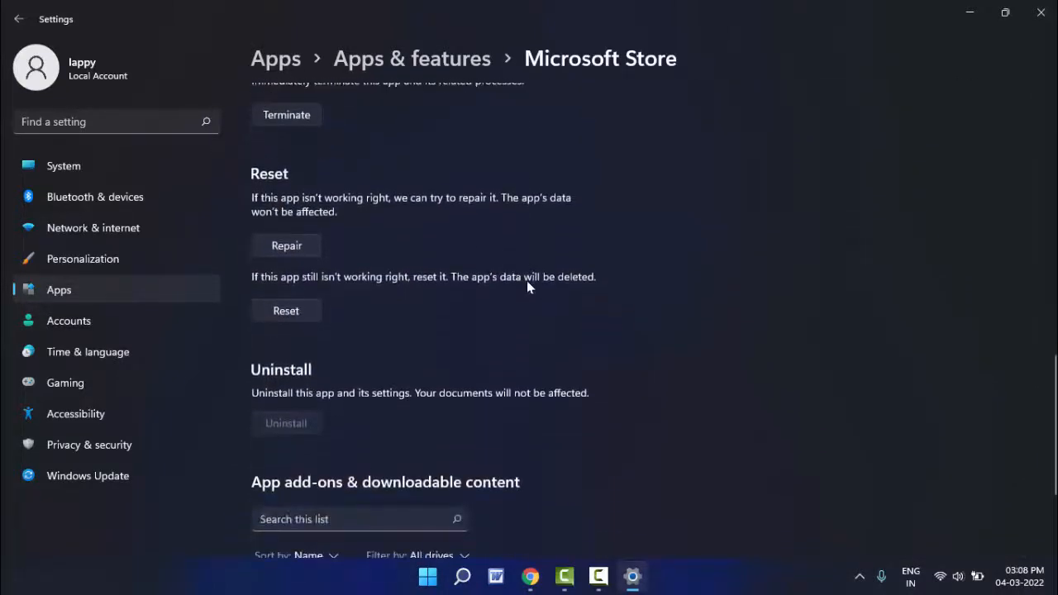
pyautogui.scroll(3)
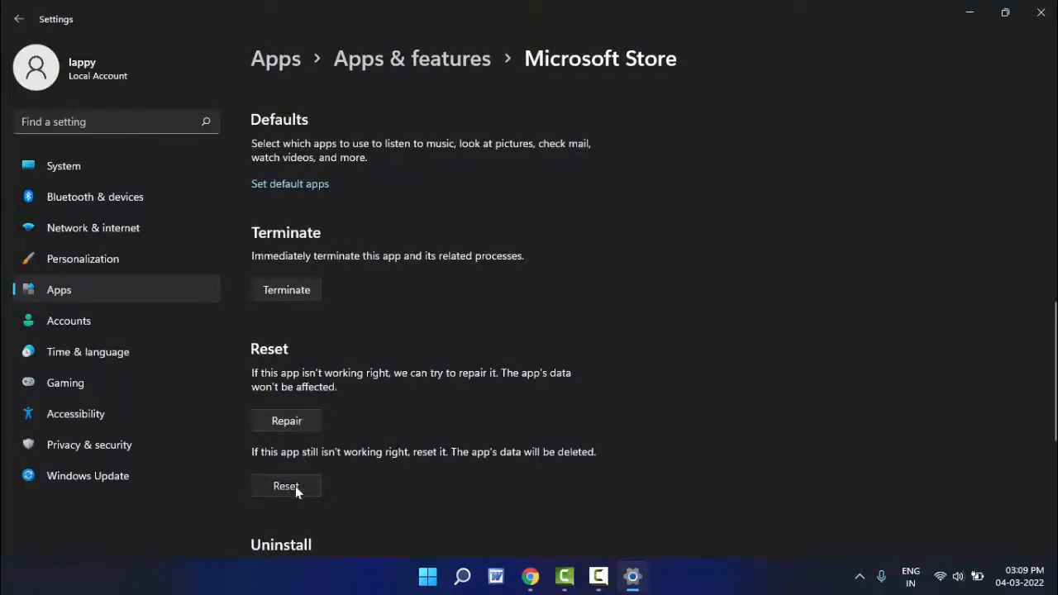
pyautogui.click(286, 485)
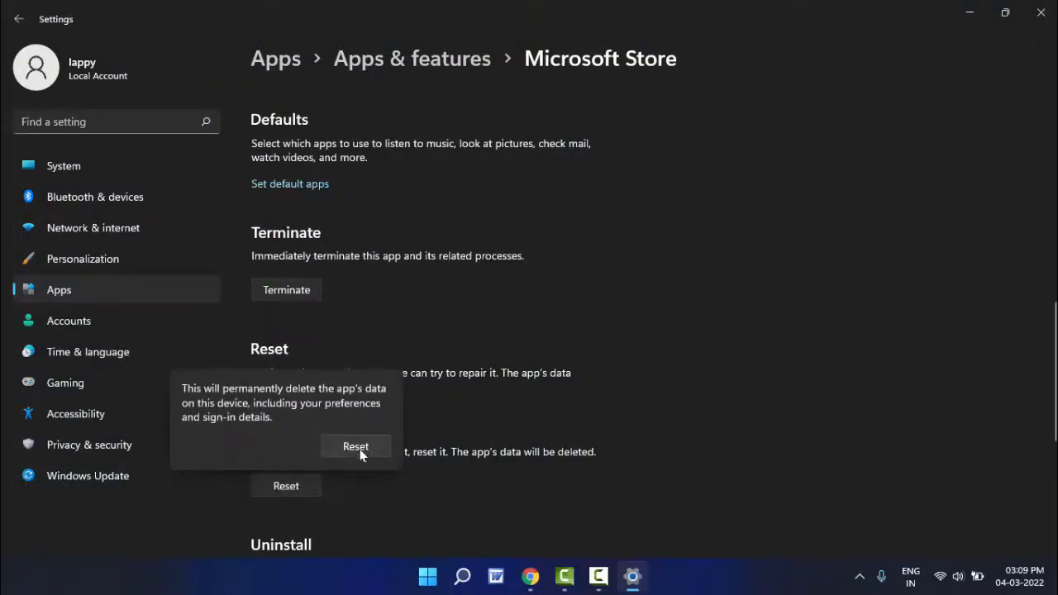